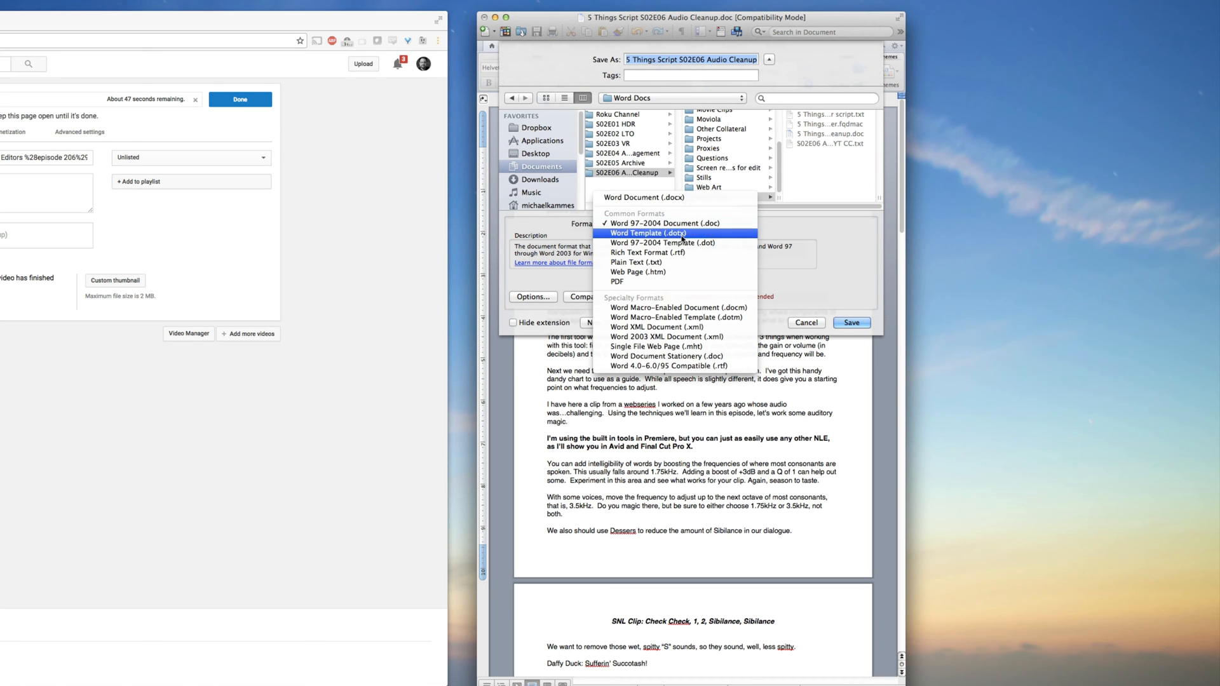
Save the episode script in Plain Text (.txt) format
{"action": "left_click", "coordinate": [636, 262]}
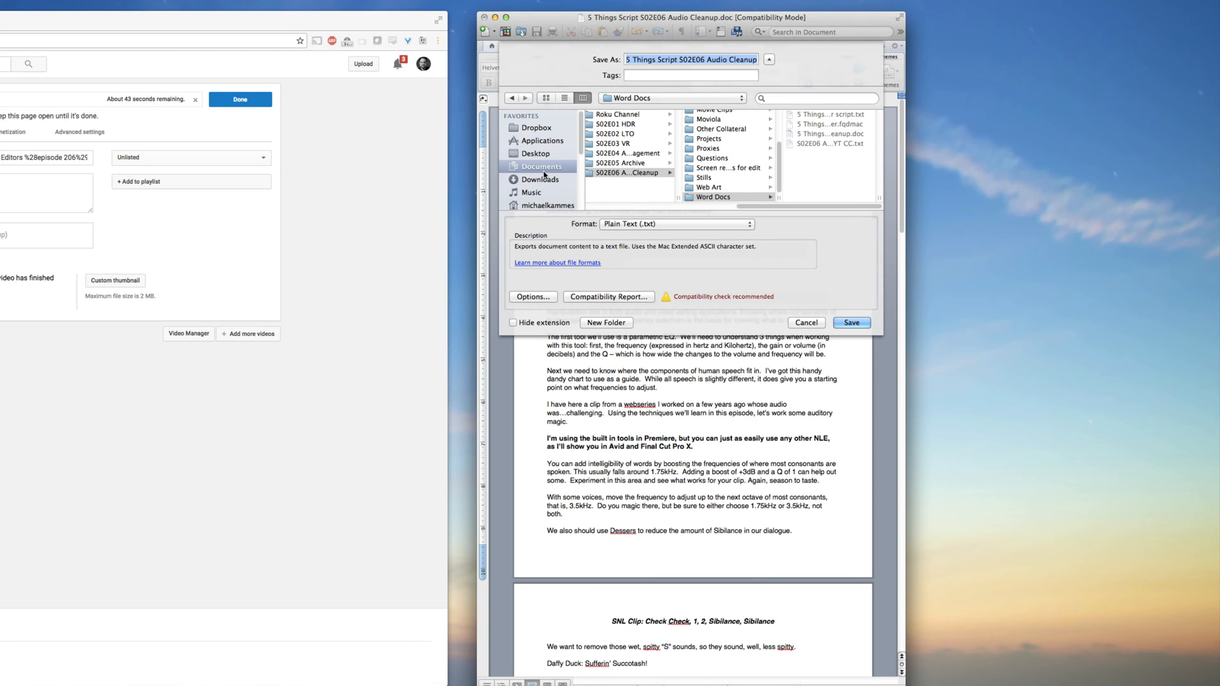
{"action": "left_click", "coordinate": [852, 323]}
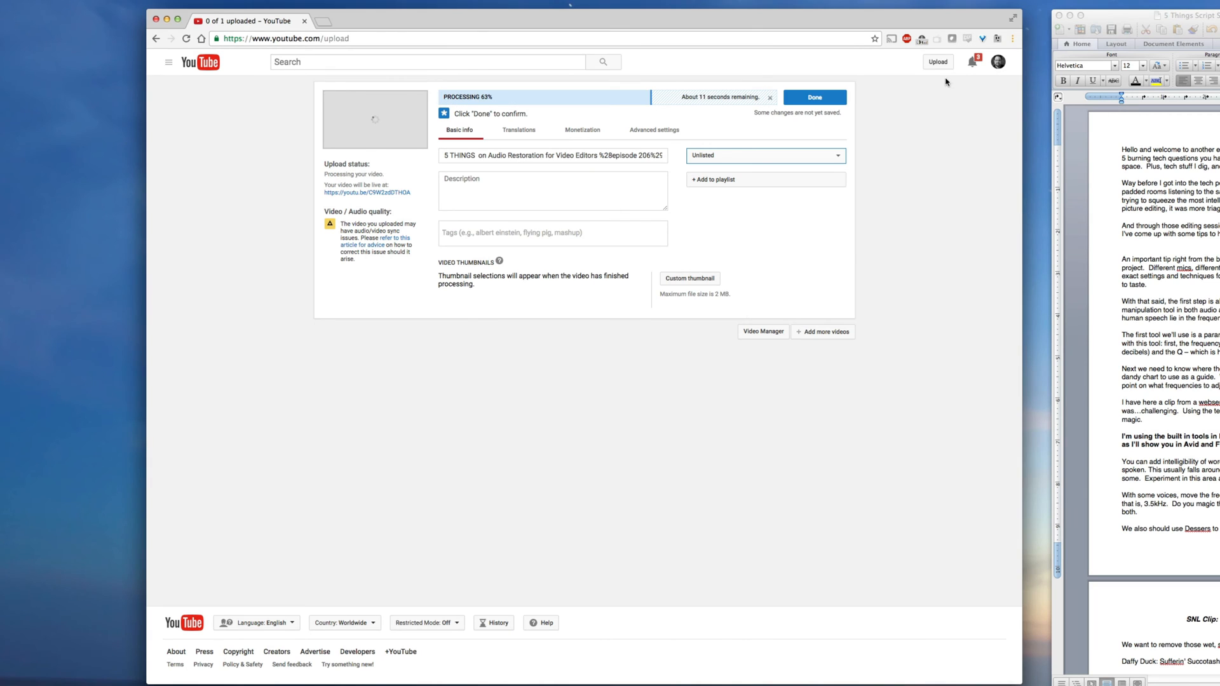
{"action": "mouse_move", "coordinate": [835, 156]}
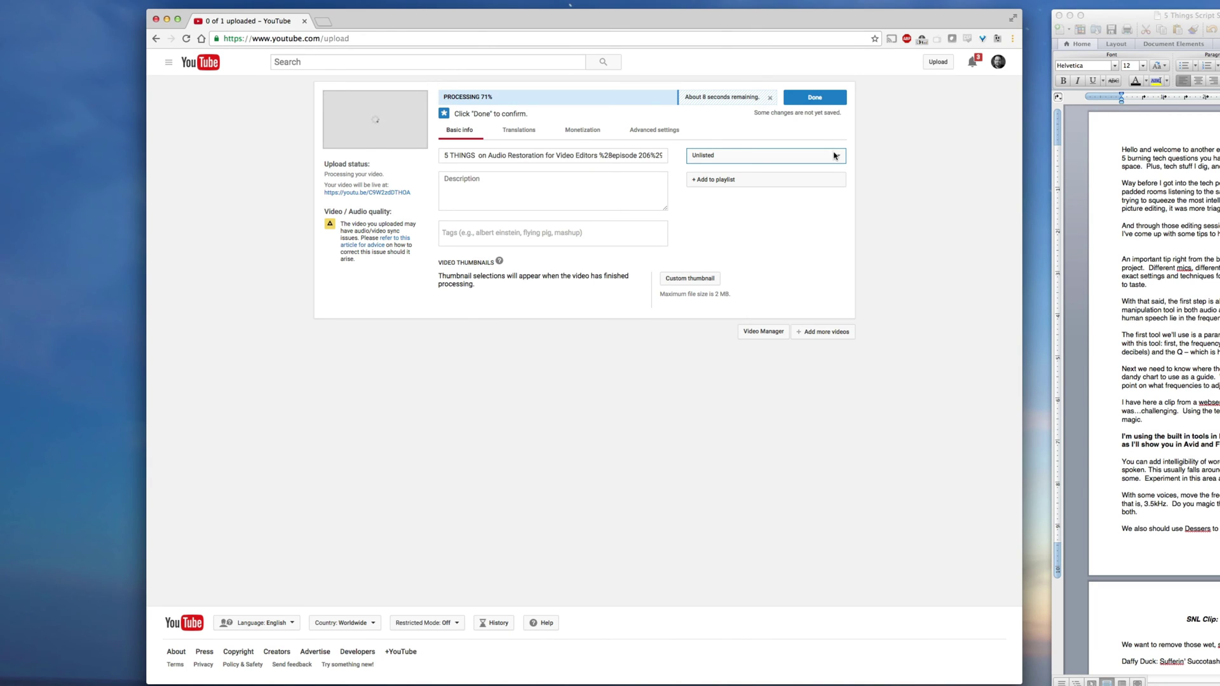
Keep the video Unlisted, finish the upload, and return to editing its details
{"action": "left_click", "coordinate": [765, 156]}
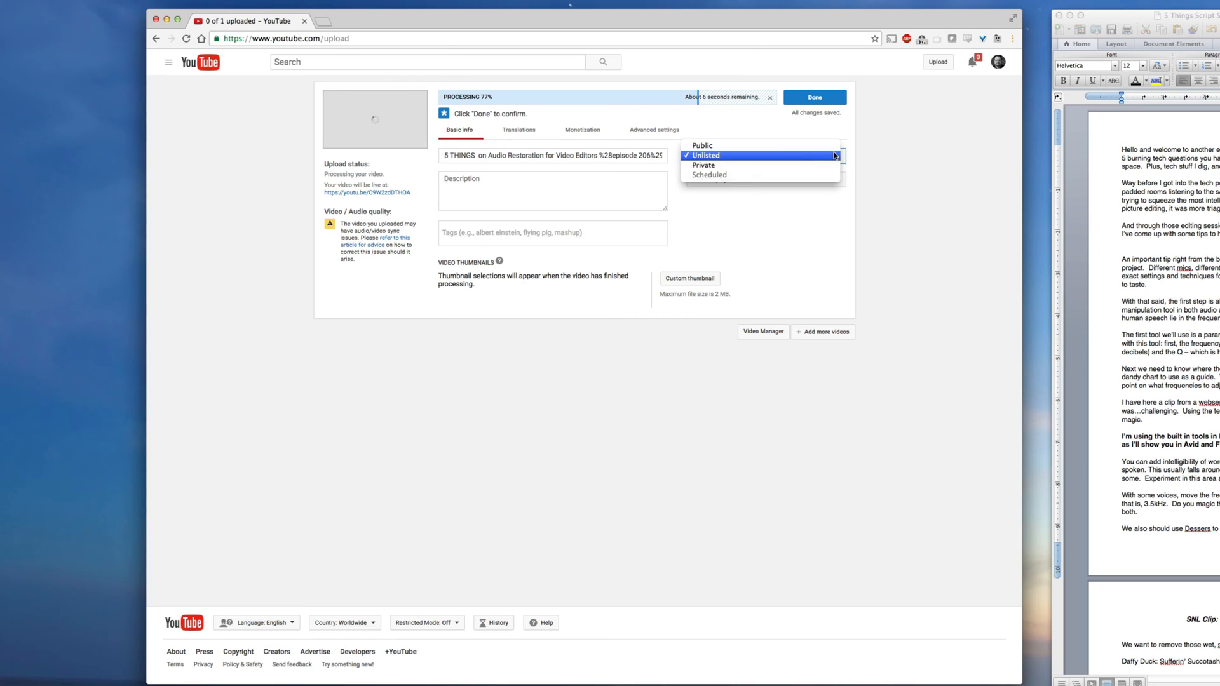
{"action": "left_click", "coordinate": [706, 155]}
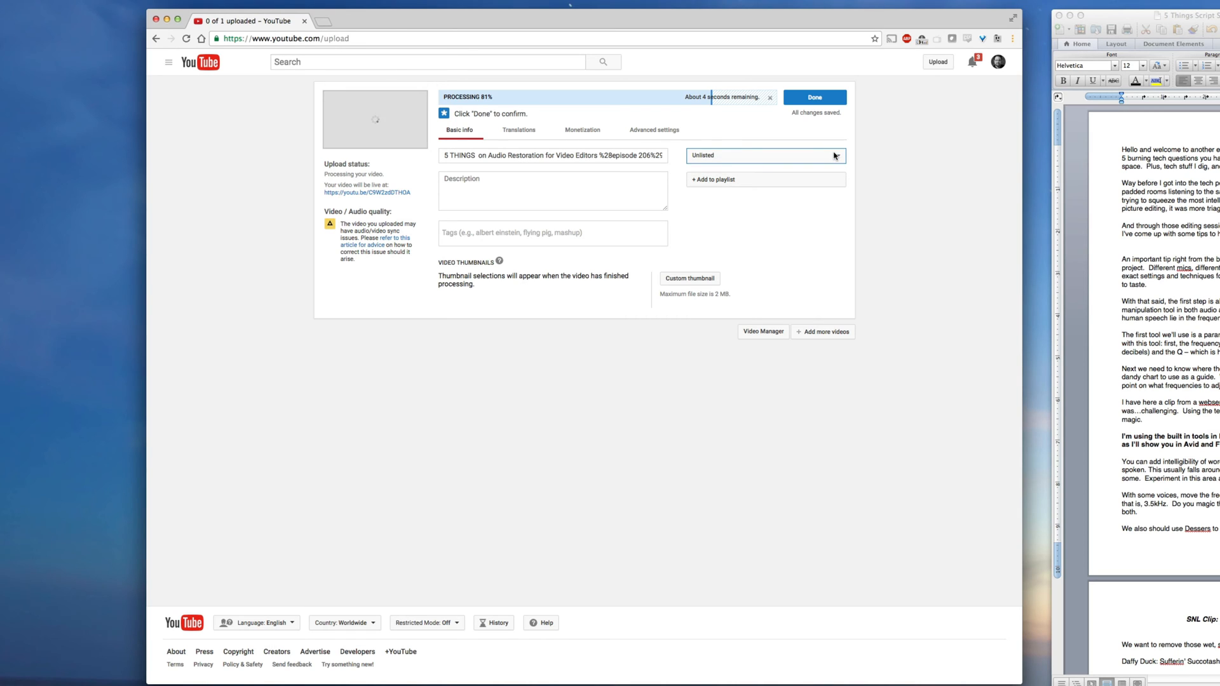
{"action": "mouse_move", "coordinate": [839, 109]}
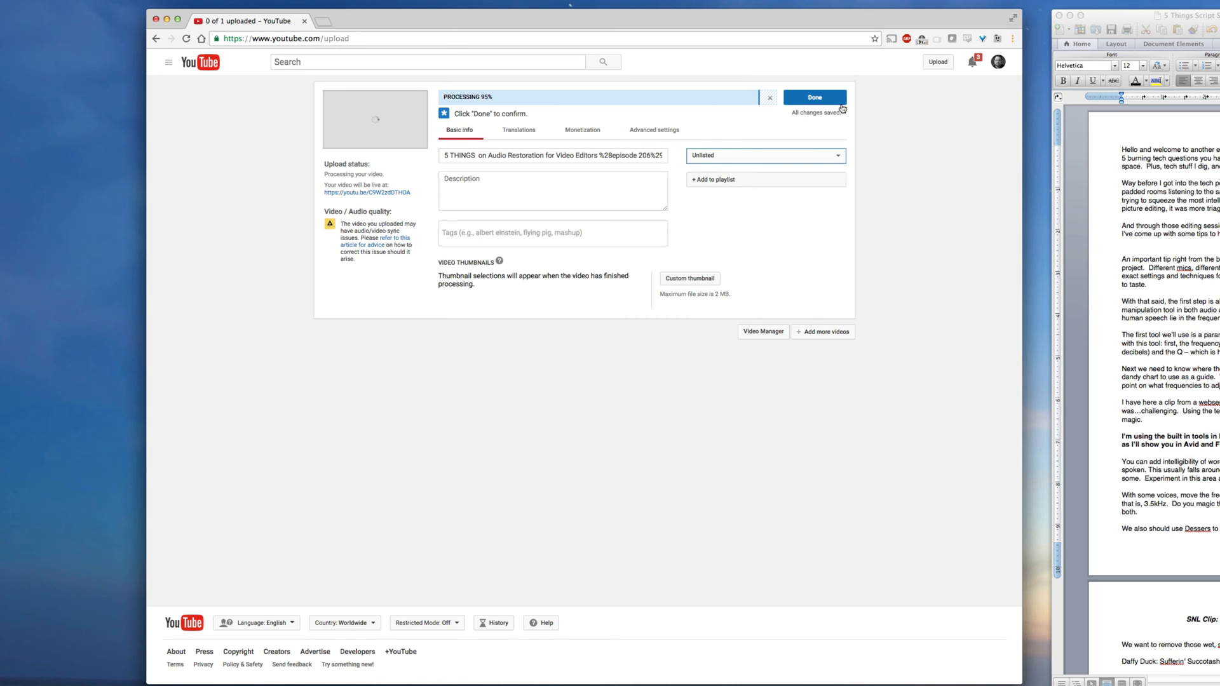
{"action": "left_click", "coordinate": [815, 97]}
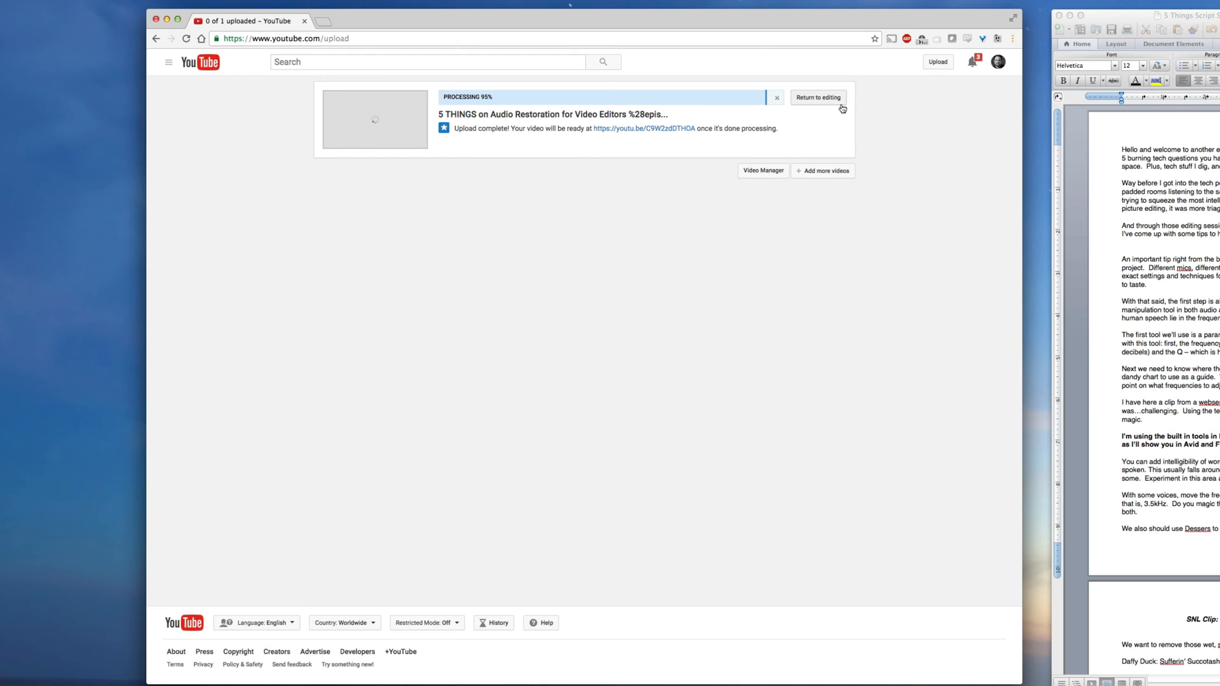
{"action": "left_click", "coordinate": [818, 97]}
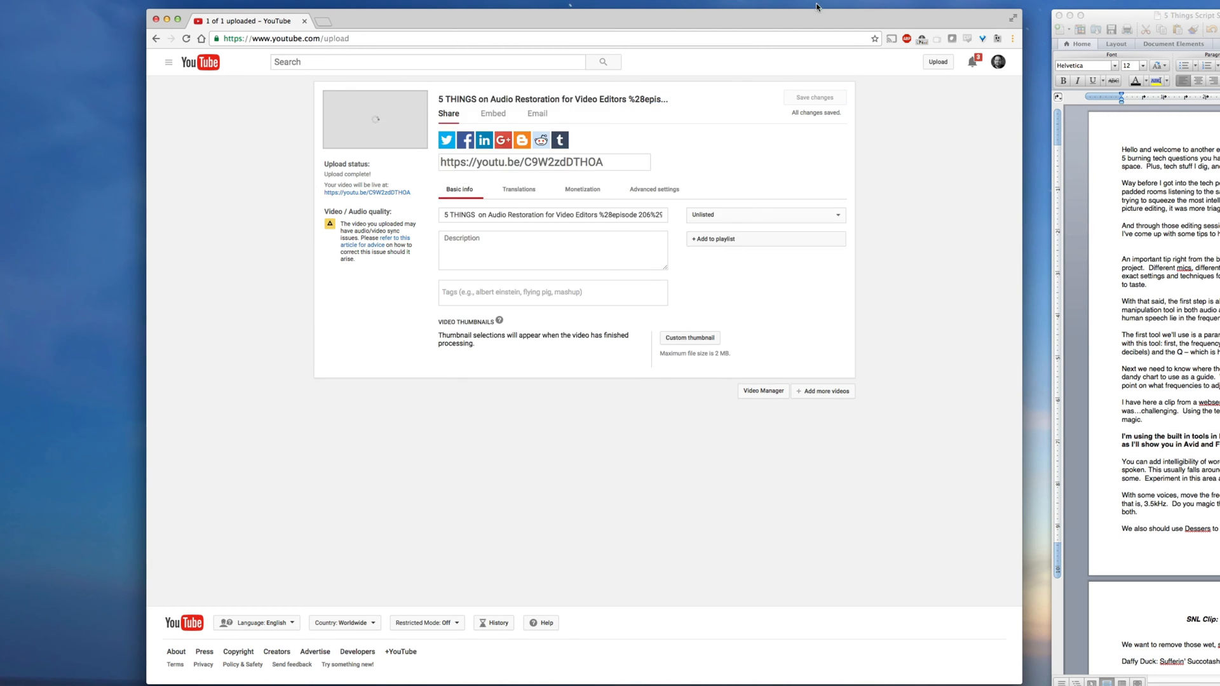
{"action": "mouse_move", "coordinate": [806, 147]}
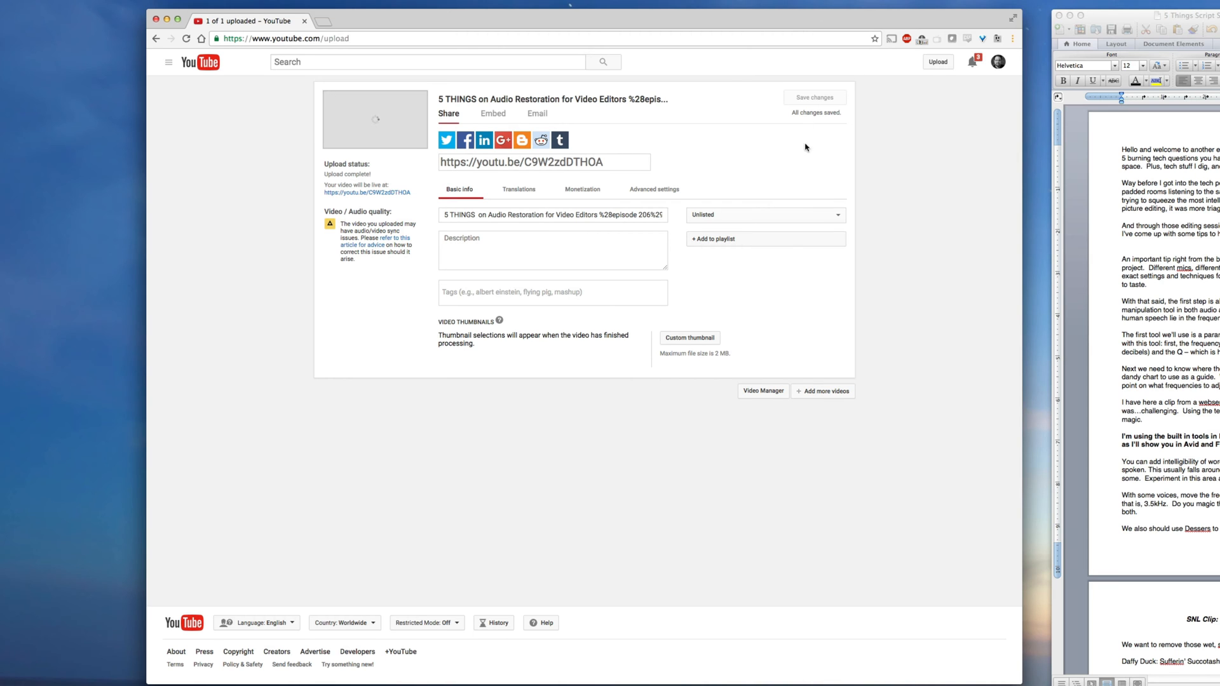
{"action": "mouse_move", "coordinate": [775, 393]}
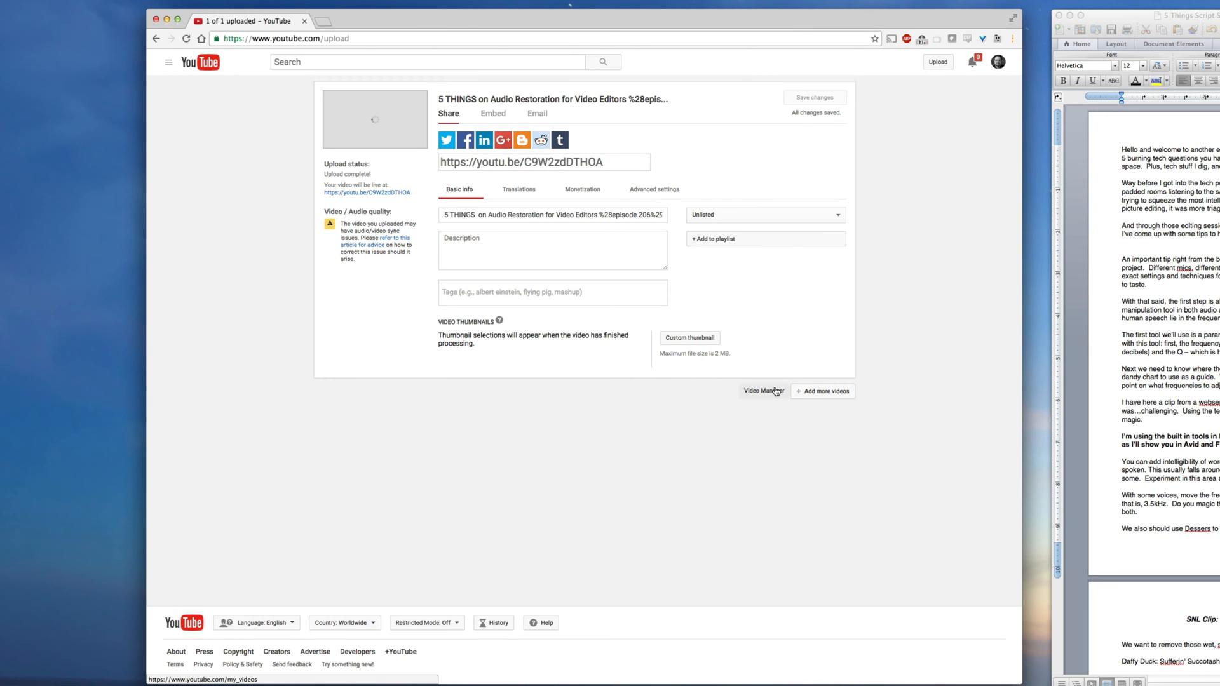
Open the newest video, 5 THINGS on Audio Restoration, from Video Manager for editing
{"action": "left_click", "coordinate": [764, 391]}
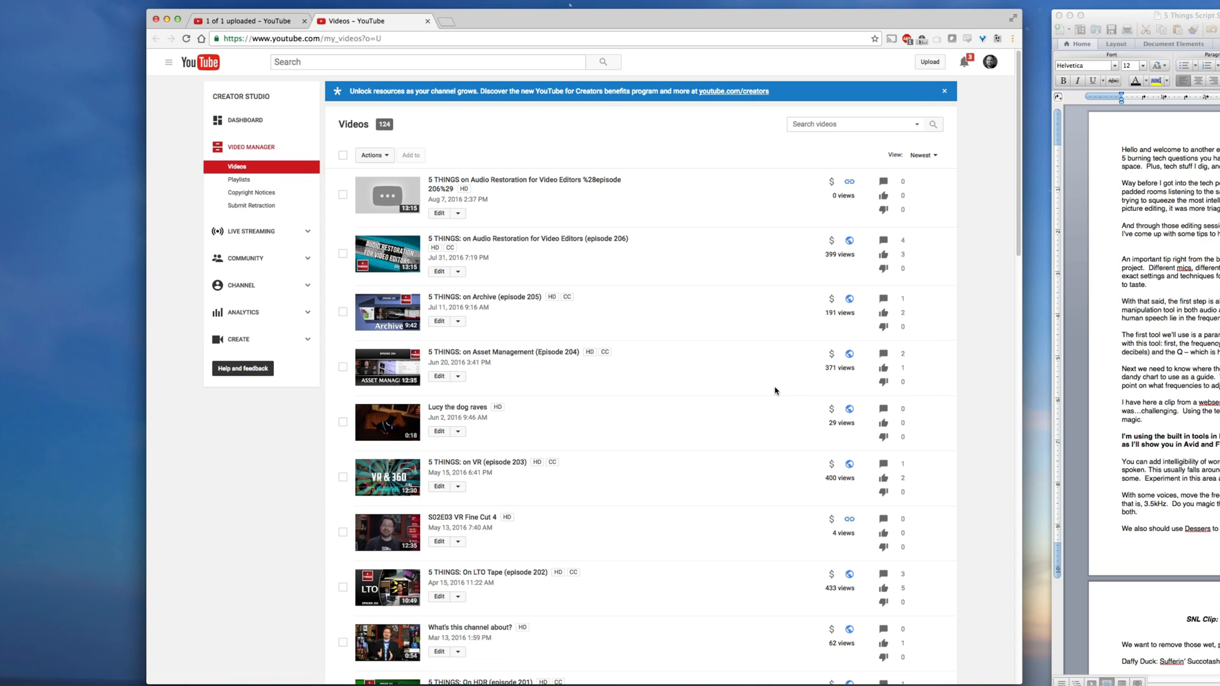
{"action": "mouse_move", "coordinate": [567, 265]}
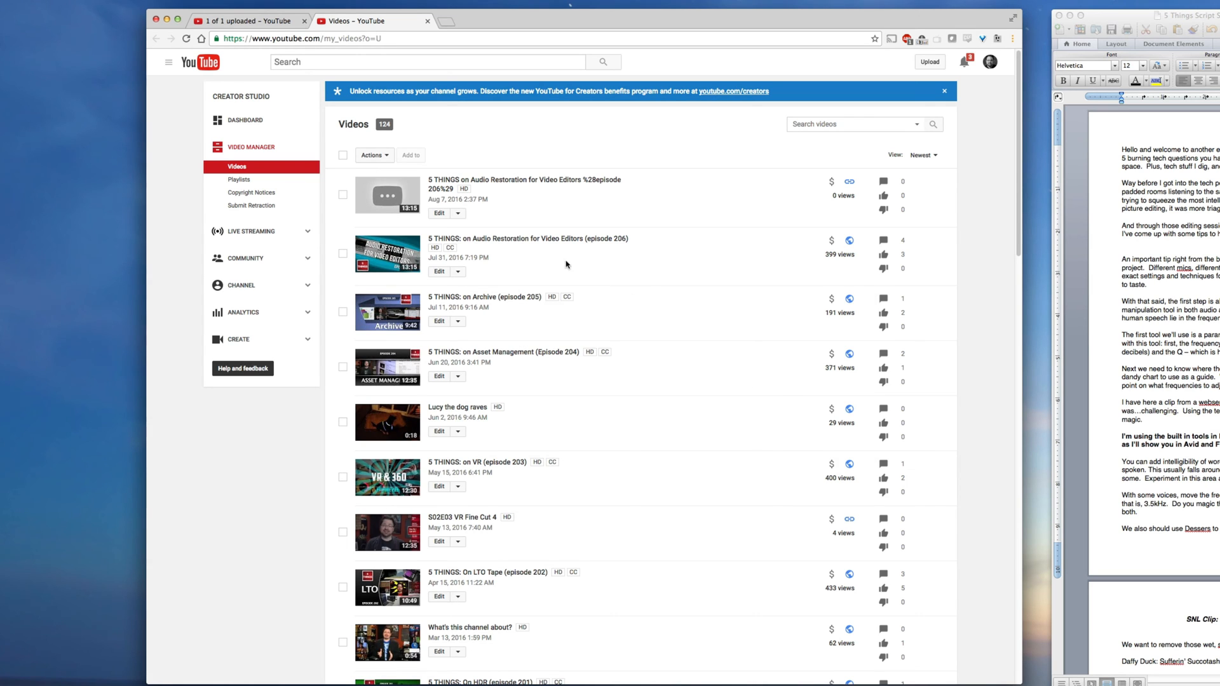
{"action": "left_click", "coordinate": [439, 213]}
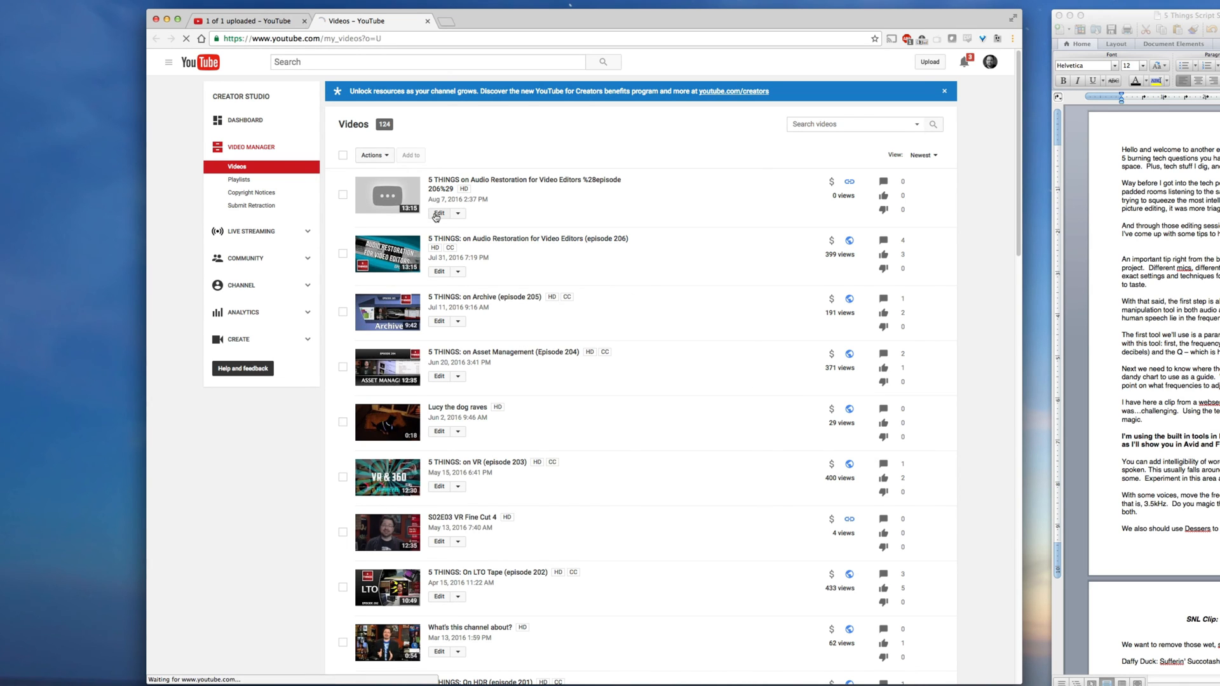
{"action": "left_click", "coordinate": [438, 213]}
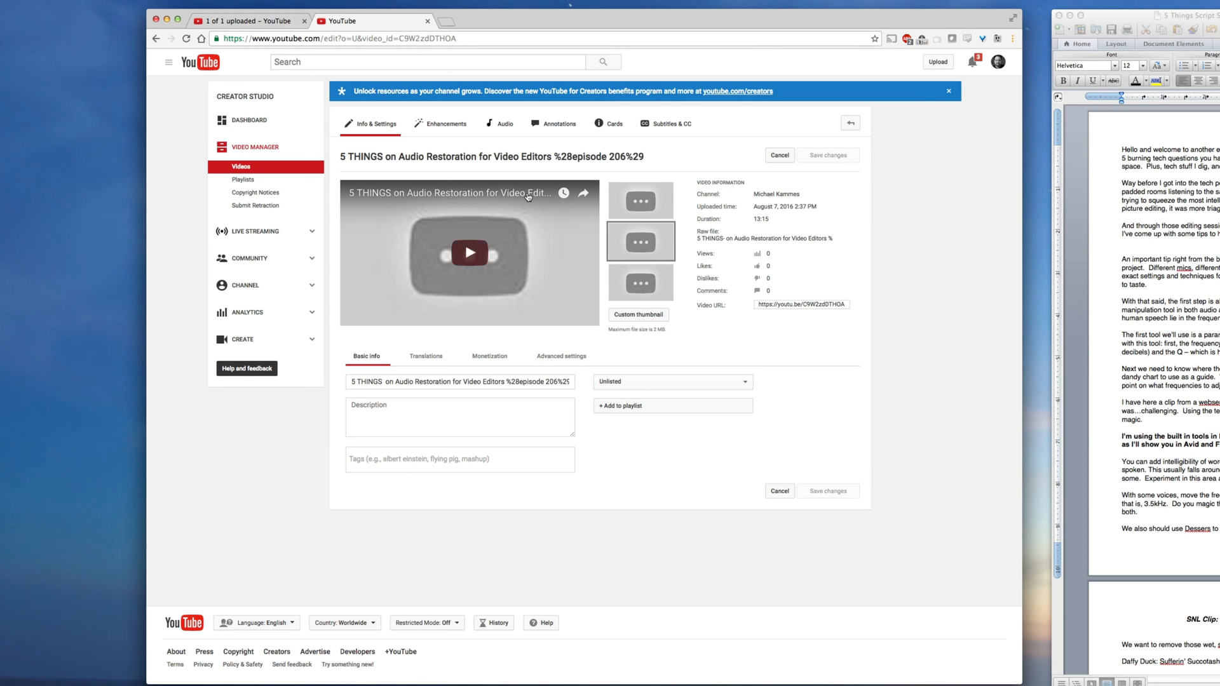
{"action": "mouse_move", "coordinate": [689, 128]}
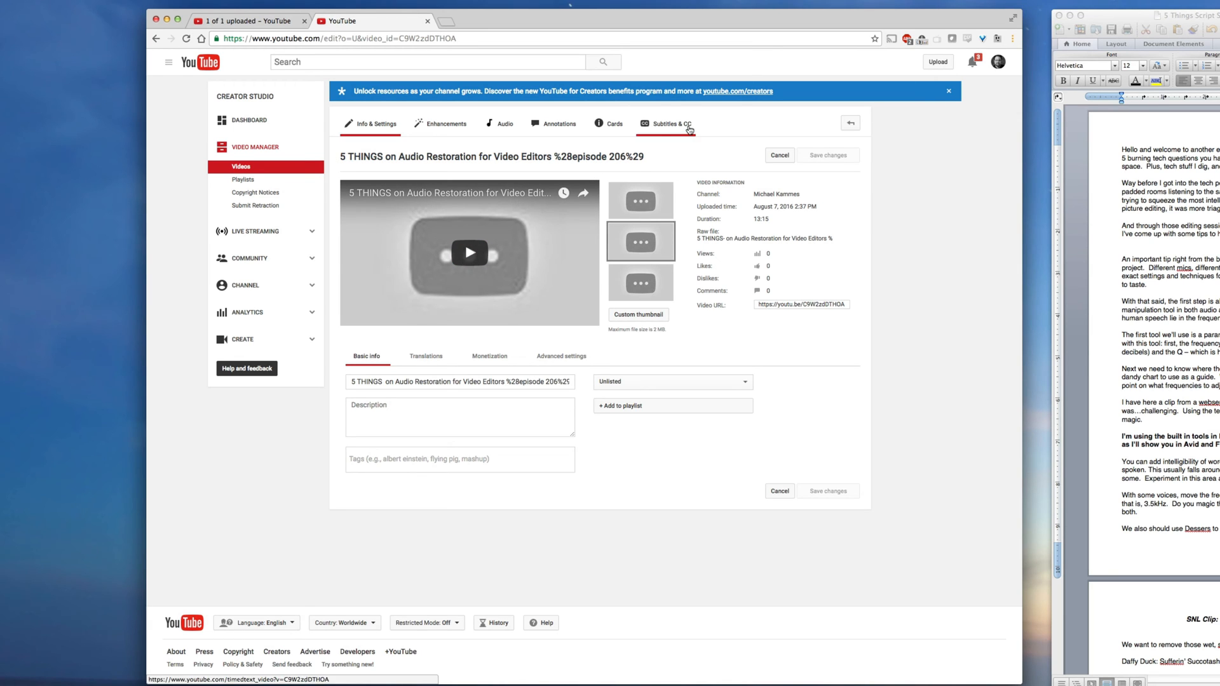
Add a new English subtitle track from the Subtitles & CC page
{"action": "left_click", "coordinate": [672, 123]}
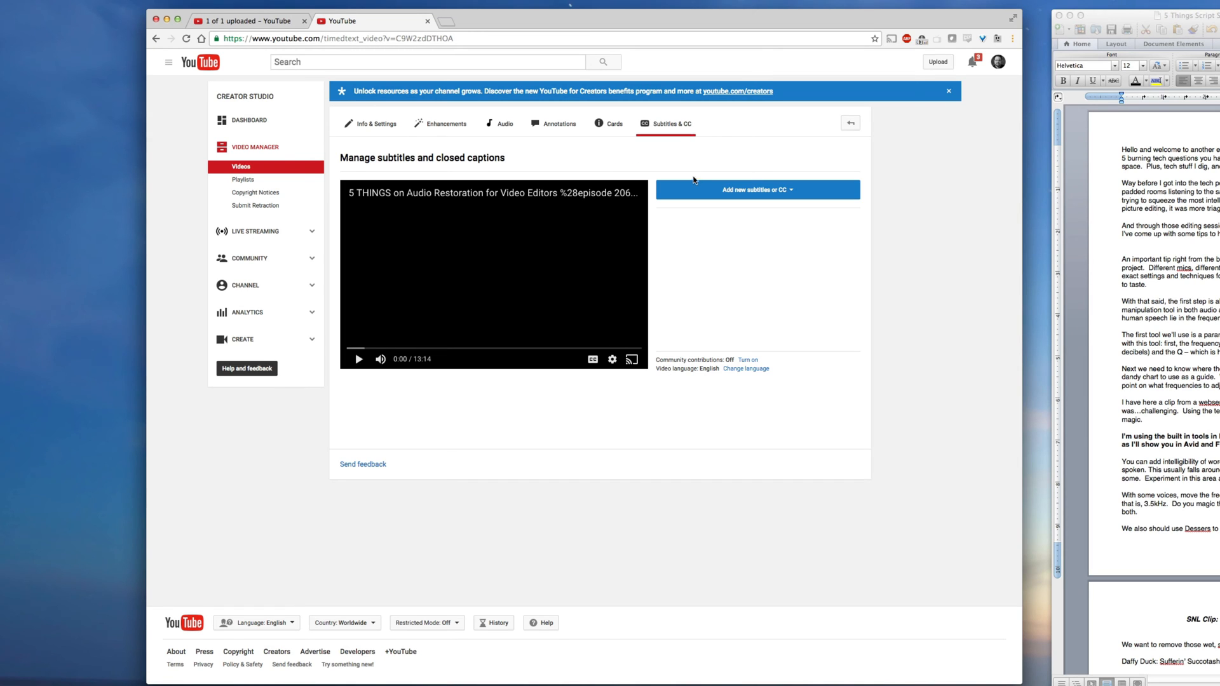
{"action": "mouse_move", "coordinate": [694, 193]}
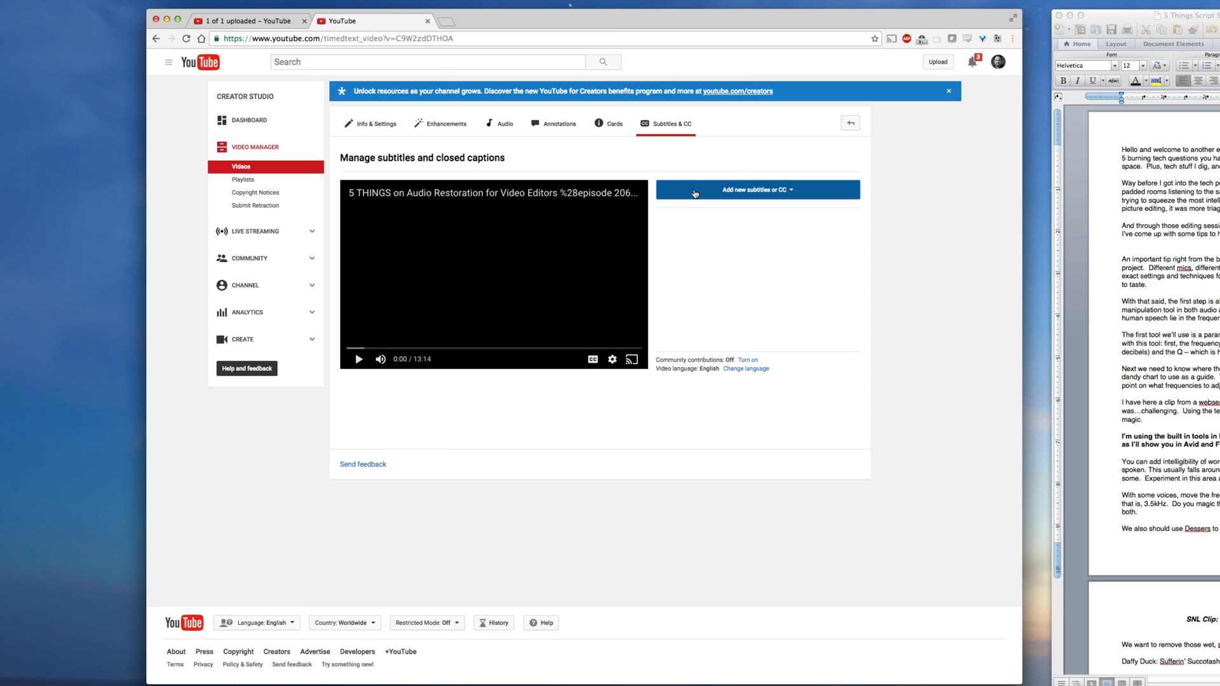
{"action": "left_click", "coordinate": [759, 190]}
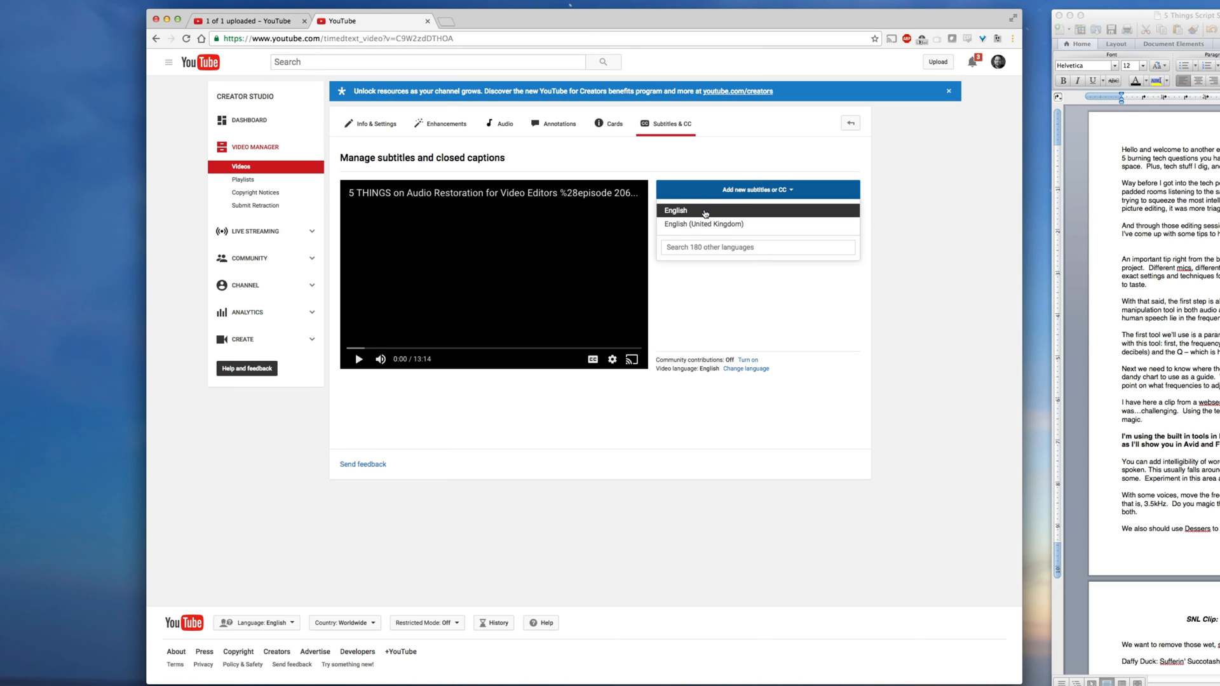
{"action": "left_click", "coordinate": [704, 210]}
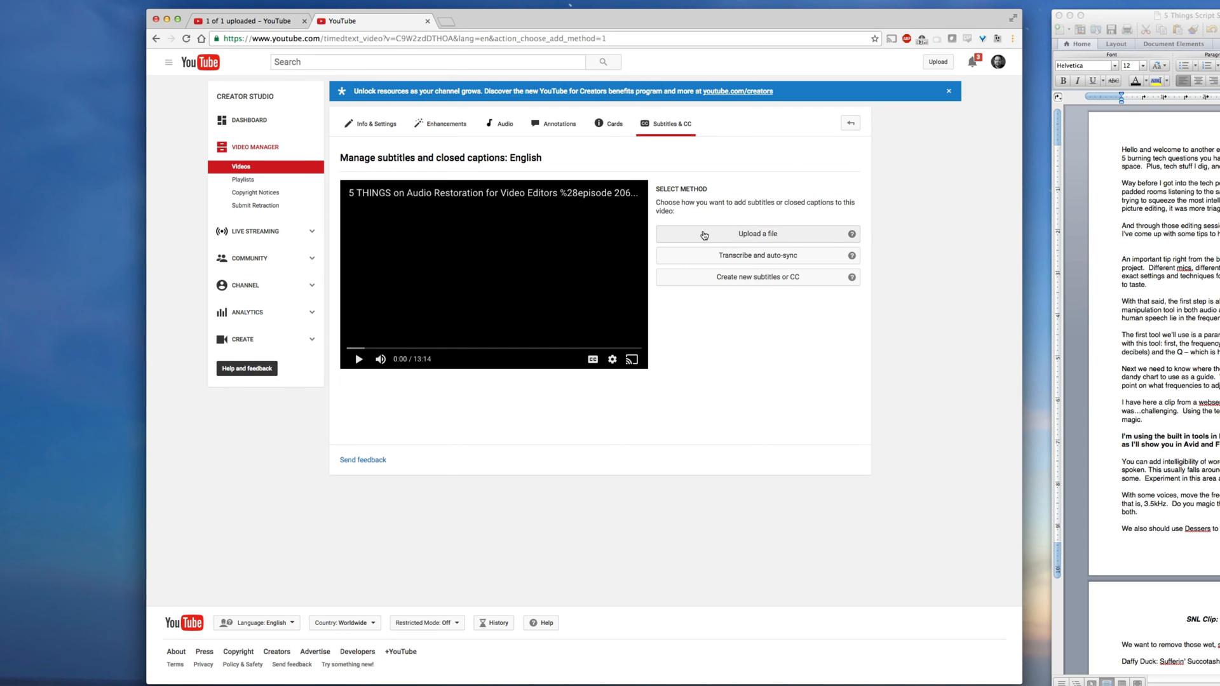
Upload the desktop audio cleanup script .txt as a transcript and set timings
{"action": "left_click", "coordinate": [757, 233]}
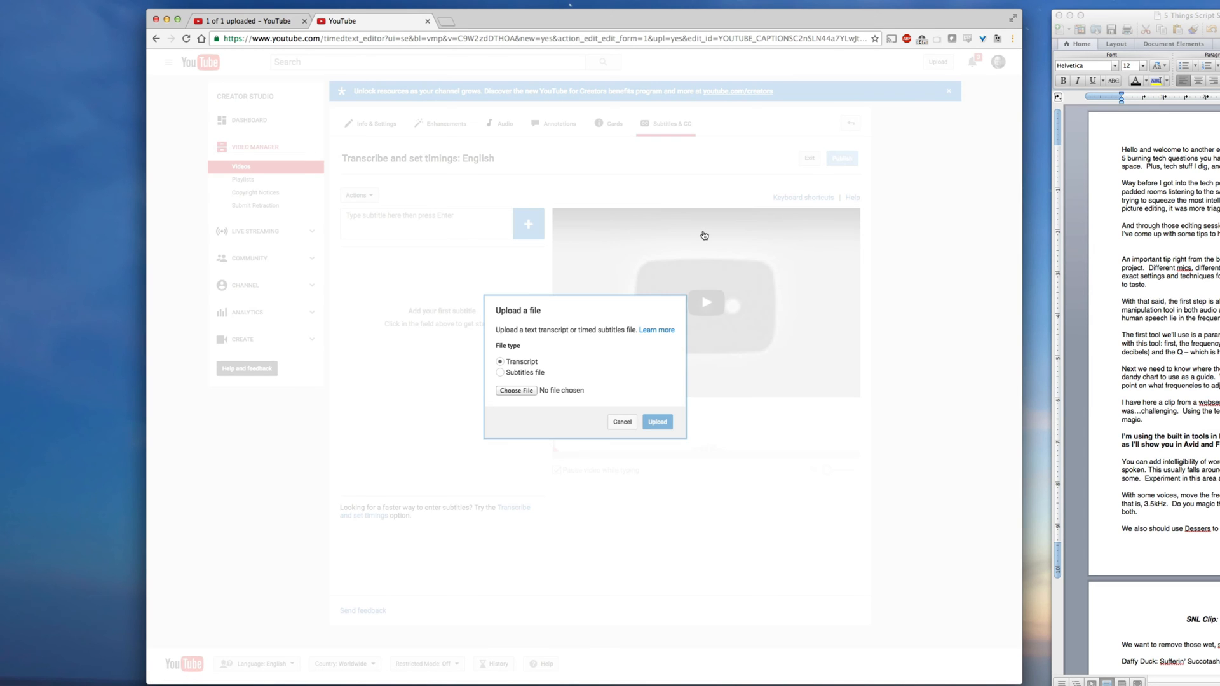
{"action": "left_click", "coordinate": [516, 390]}
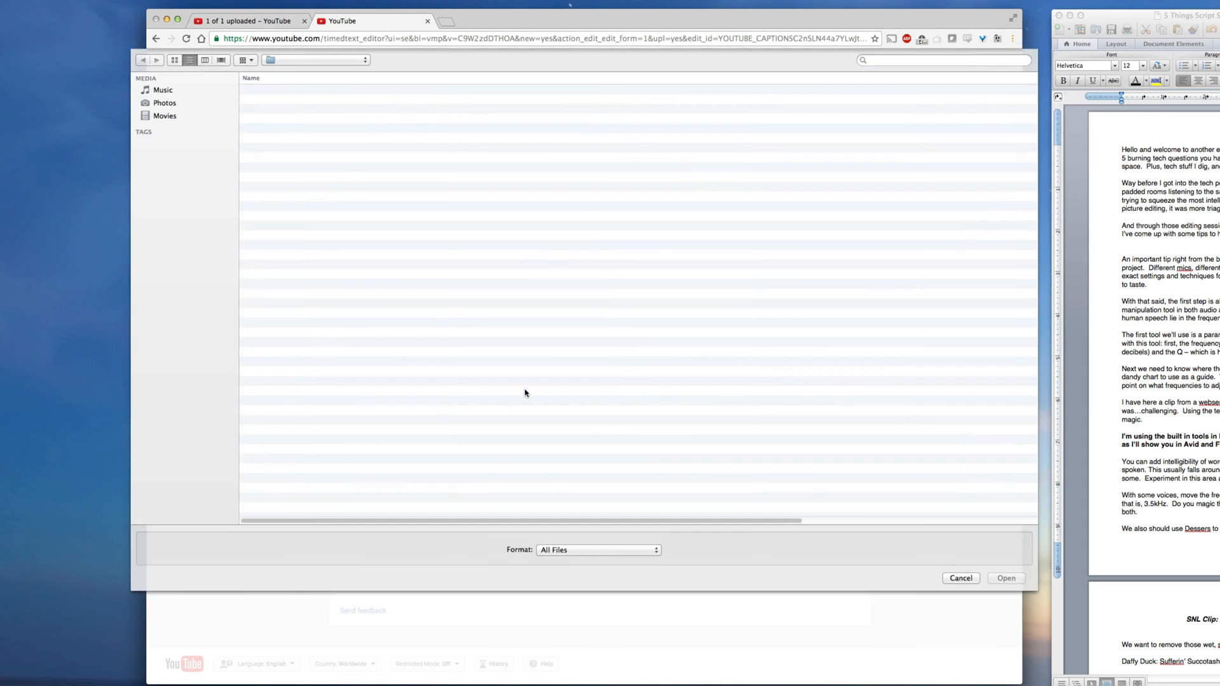
{"action": "left_click", "coordinate": [181, 128]}
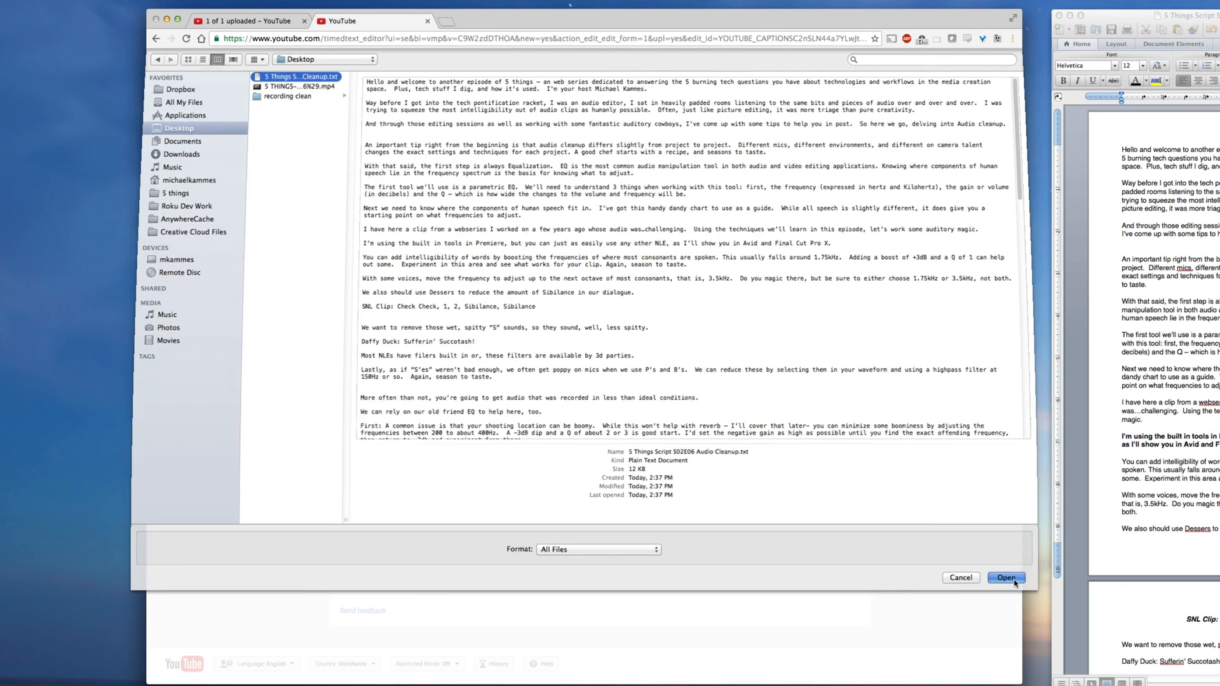
{"action": "left_click", "coordinate": [1006, 577]}
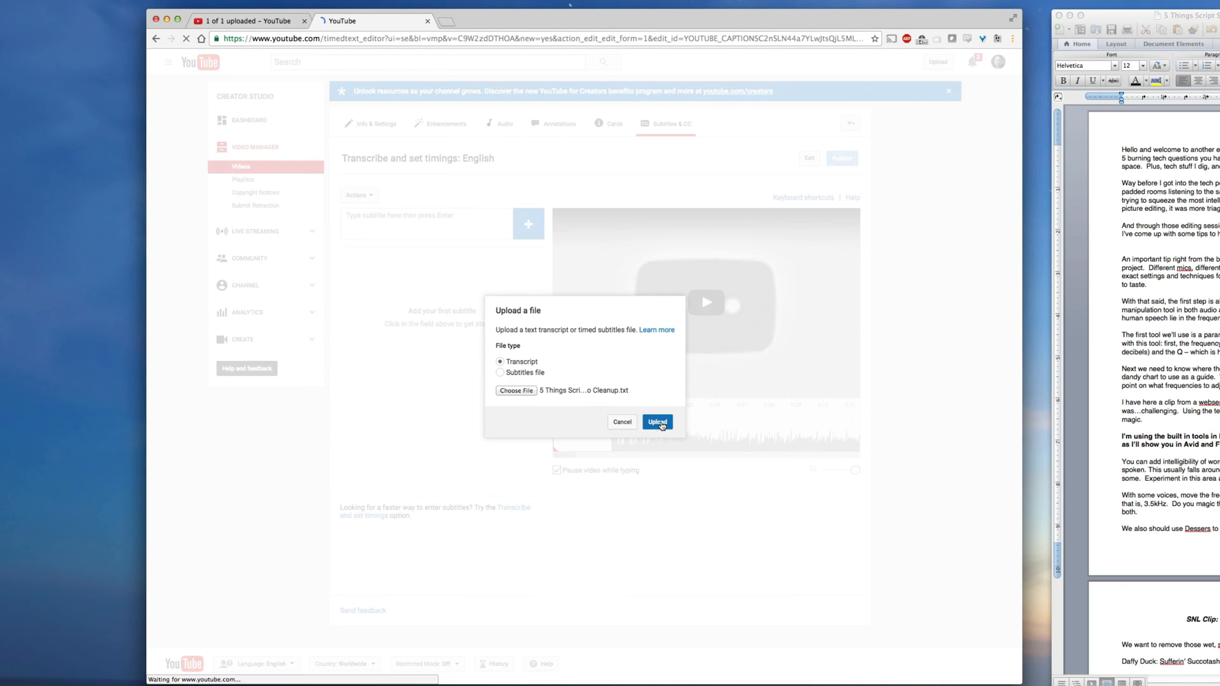
{"action": "left_click", "coordinate": [658, 422]}
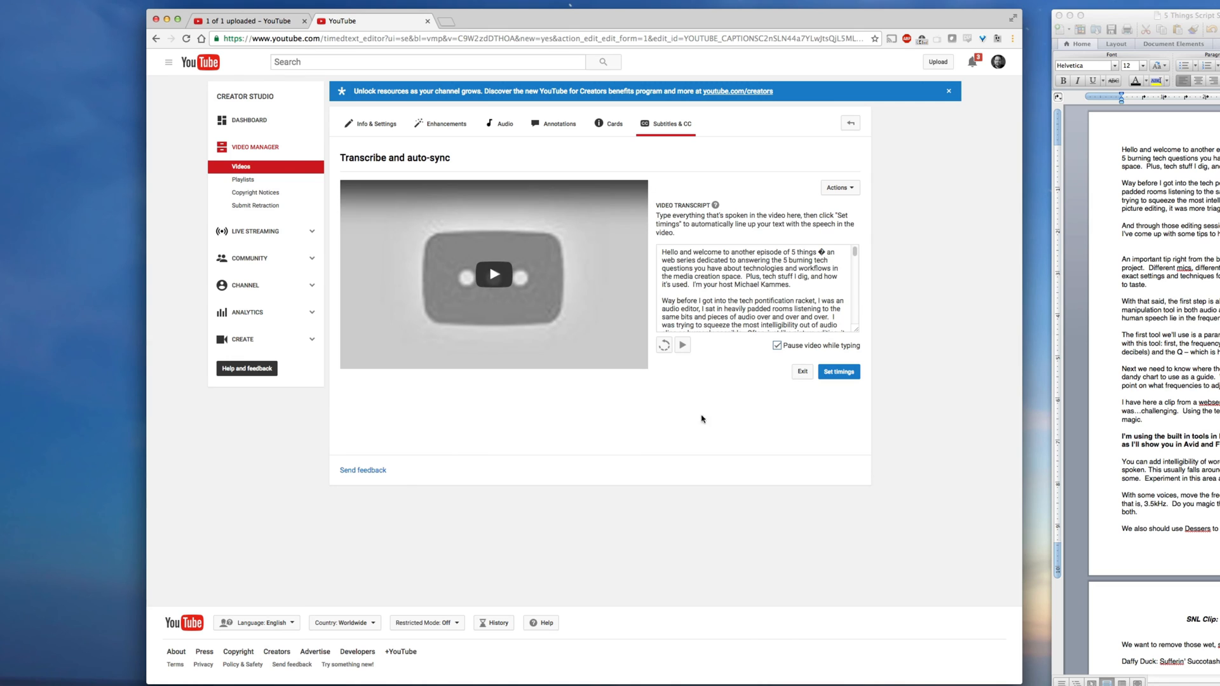
{"action": "left_click", "coordinate": [839, 372]}
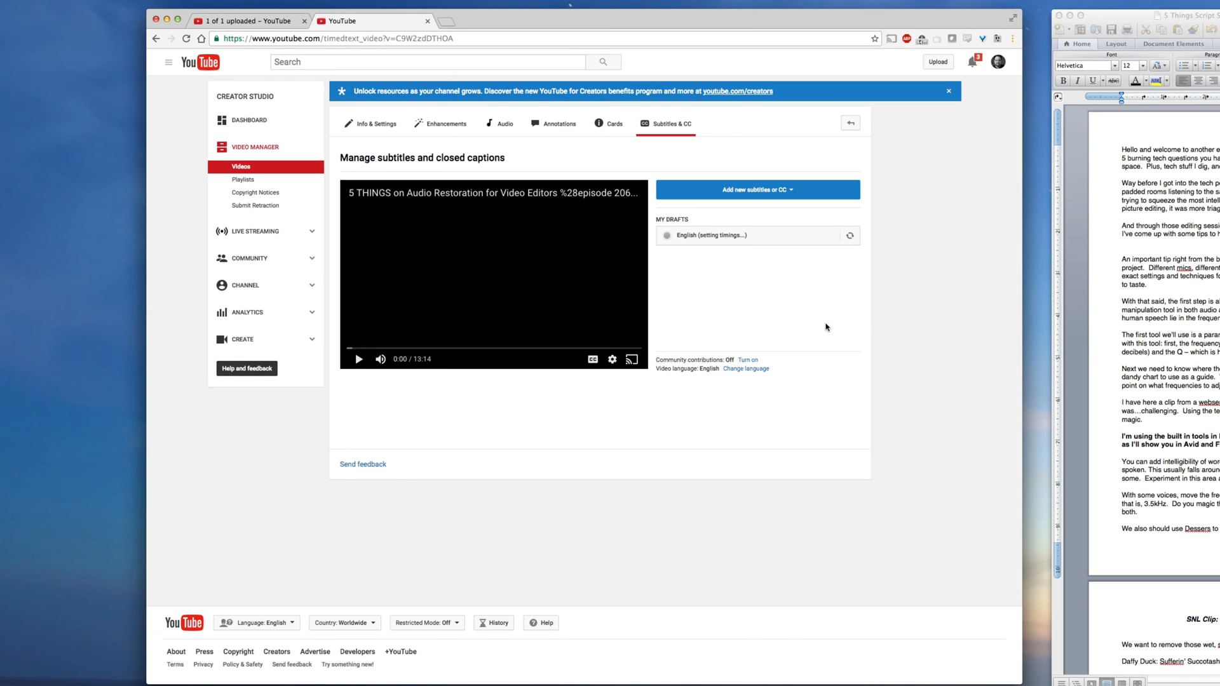
{"action": "mouse_move", "coordinate": [725, 252]}
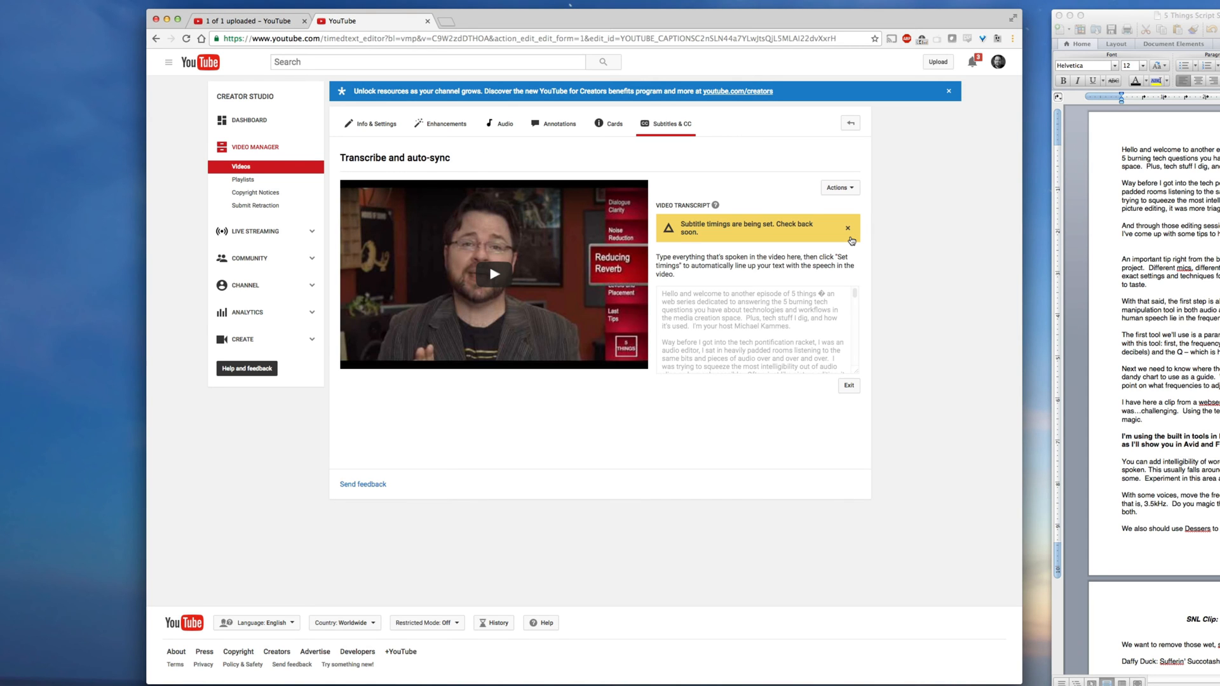
{"action": "mouse_move", "coordinate": [863, 261]}
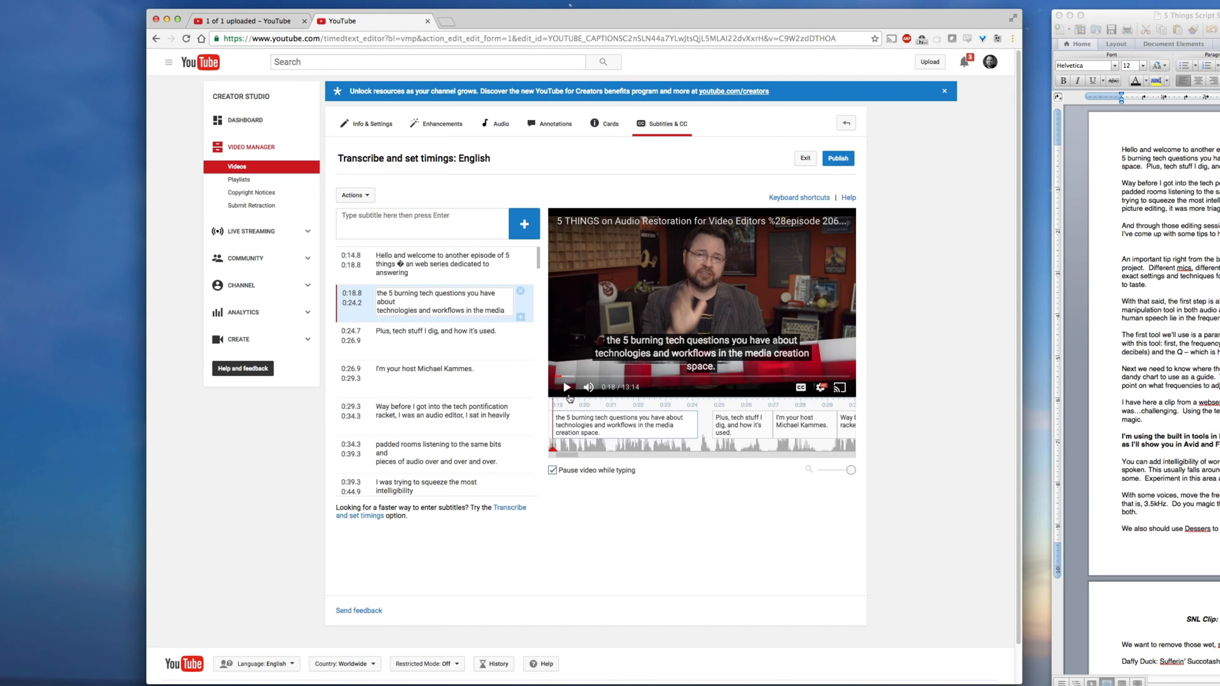
Play the video to verify caption timing, then publish the English captions
{"action": "left_click", "coordinate": [567, 388]}
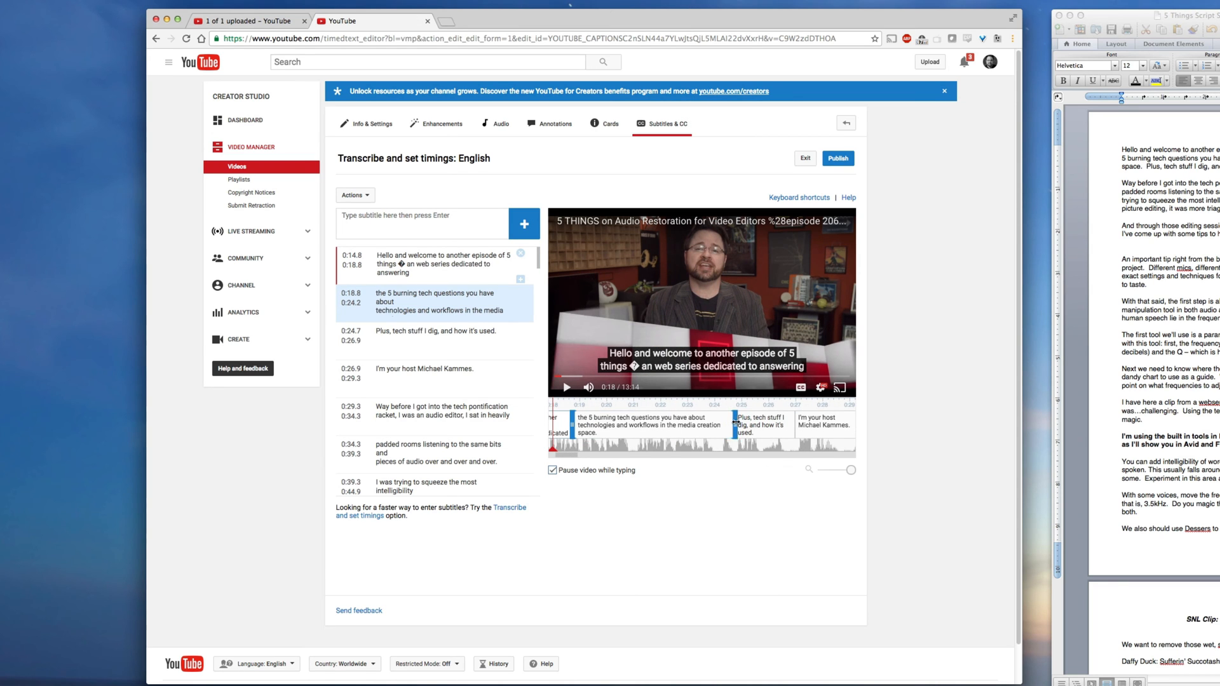
{"action": "left_click", "coordinate": [567, 387]}
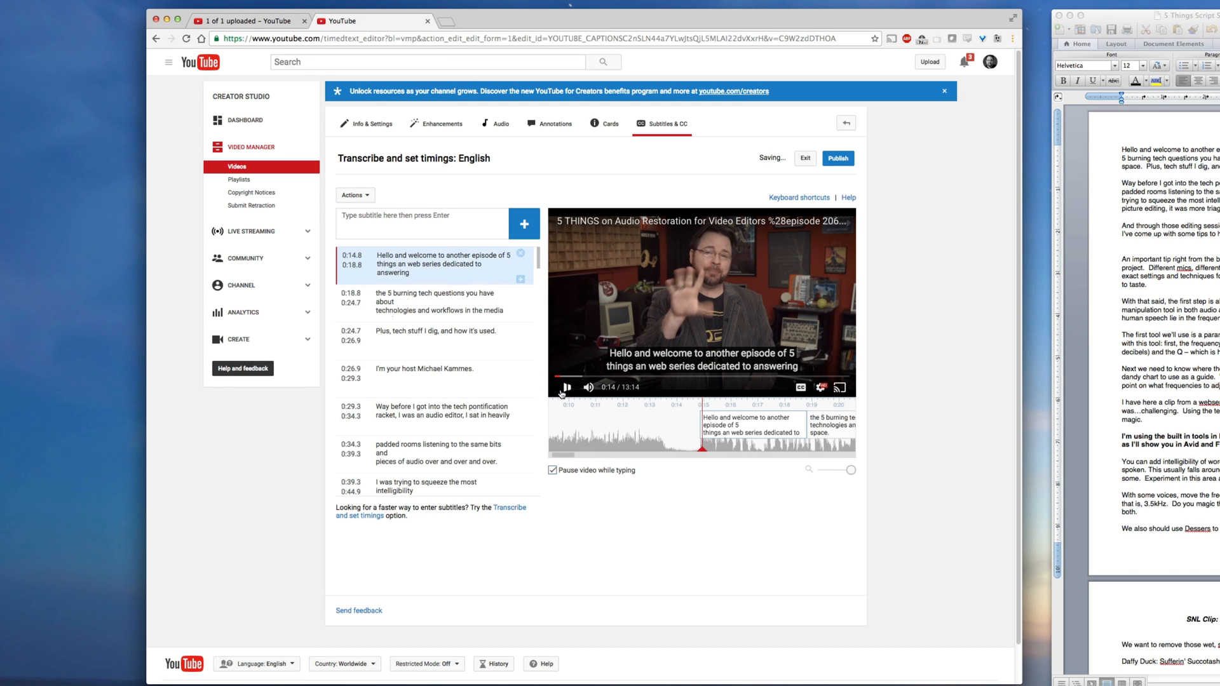
{"action": "left_click", "coordinate": [563, 404]}
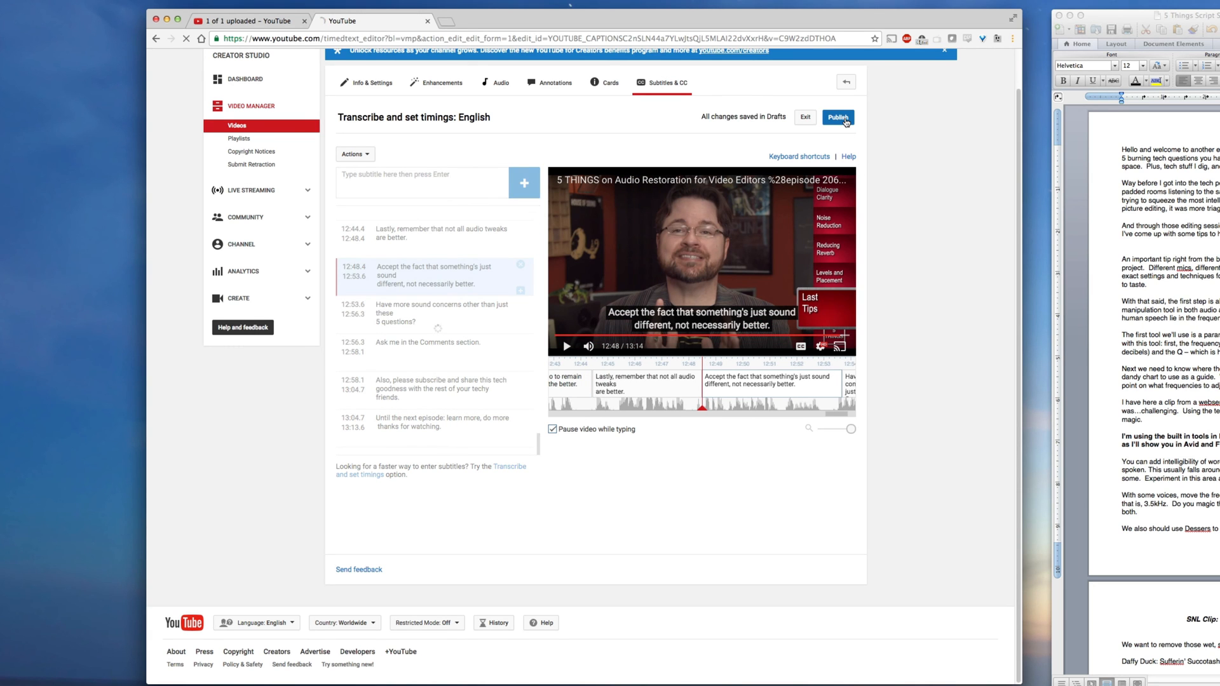
{"action": "left_click", "coordinate": [838, 117]}
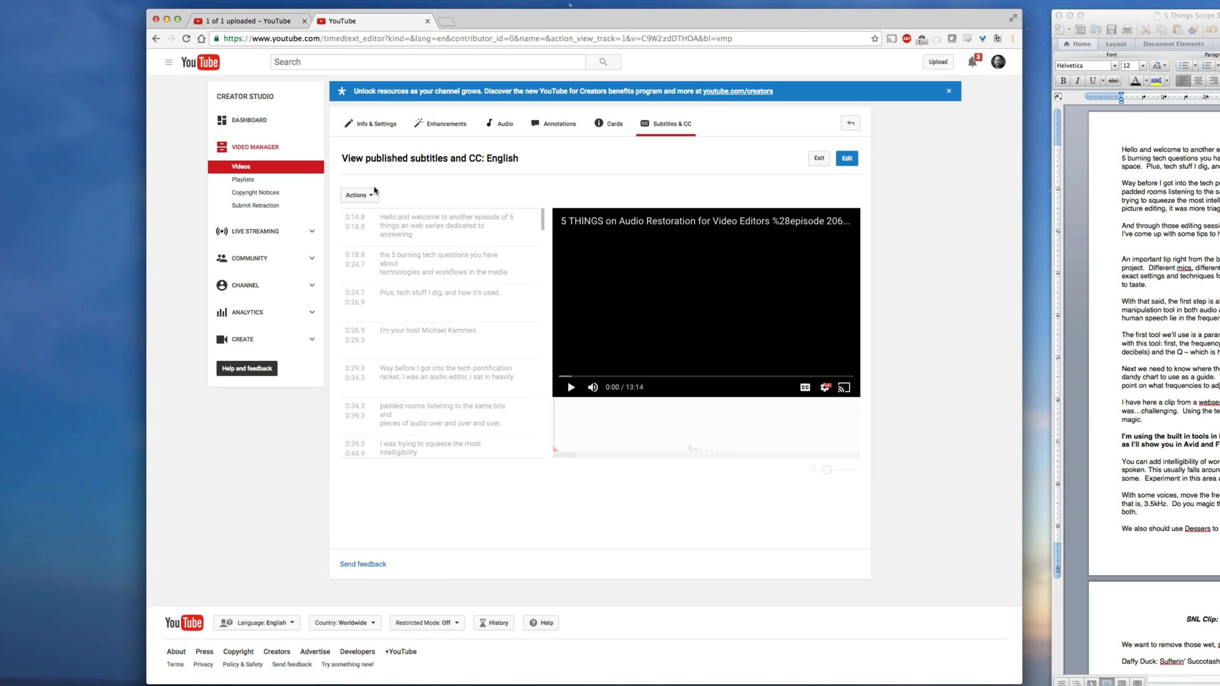
Download the published English captions as an .srt file from Actions
{"action": "left_click", "coordinate": [358, 195]}
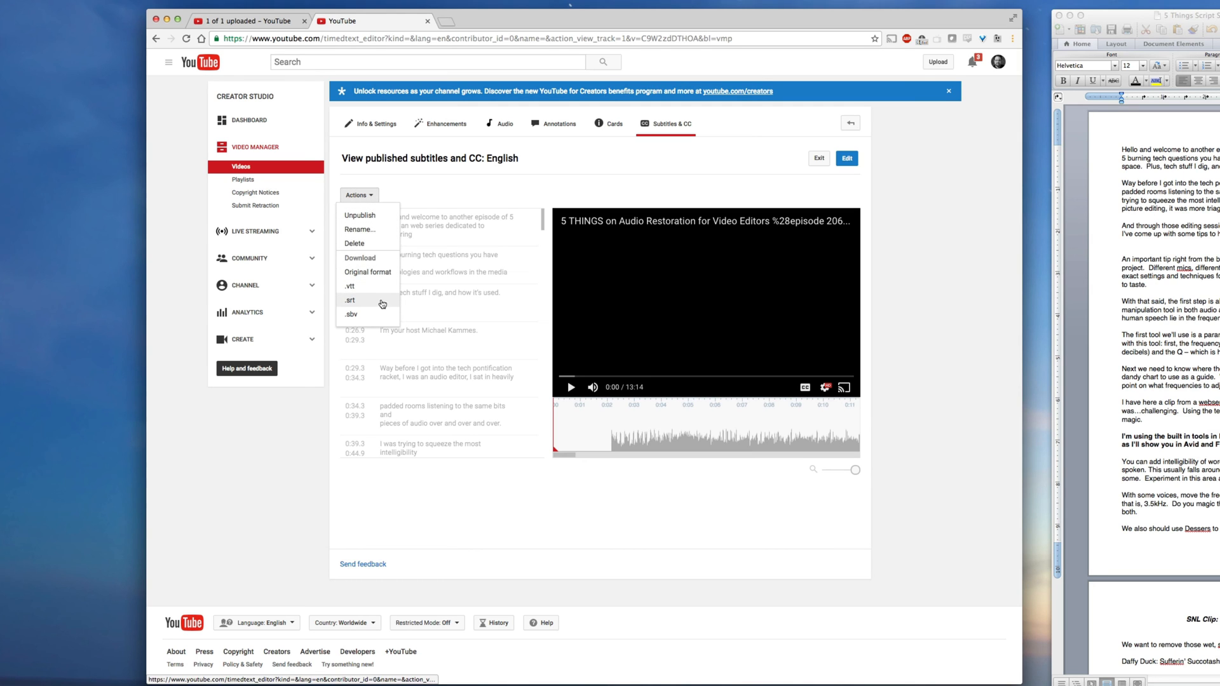
{"action": "left_click", "coordinate": [350, 300]}
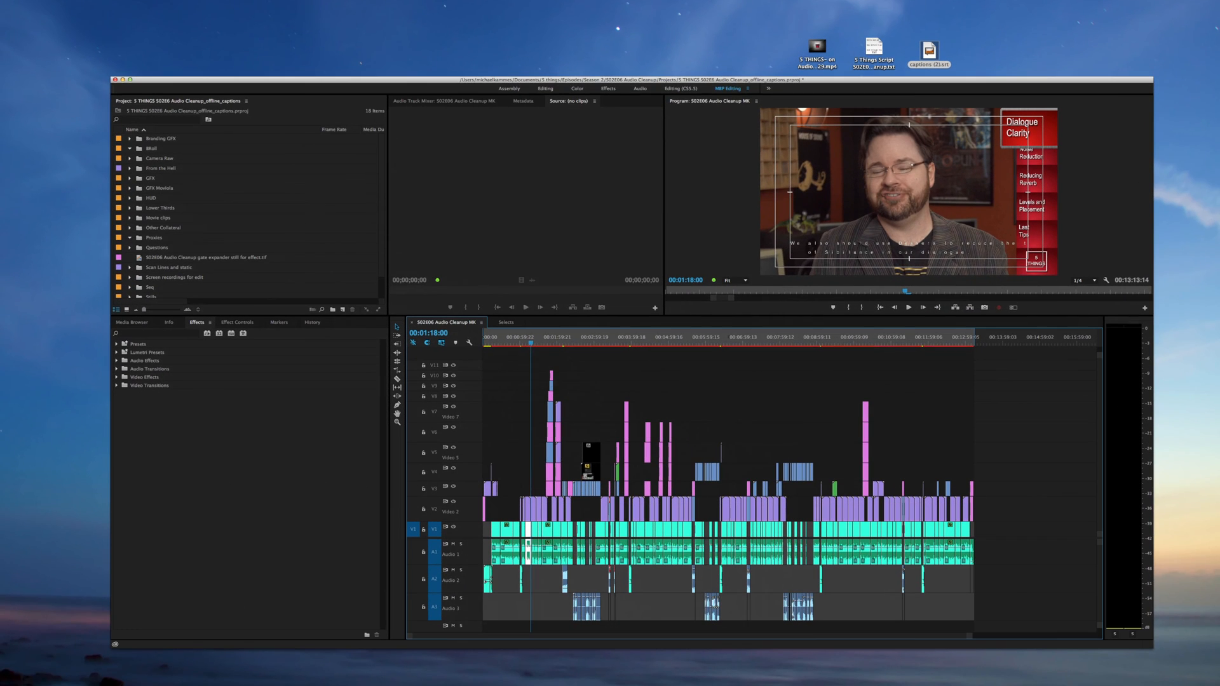
Import captions (2).srt from the Desktop into the Premiere Pro project
{"action": "right_click", "coordinate": [279, 288]}
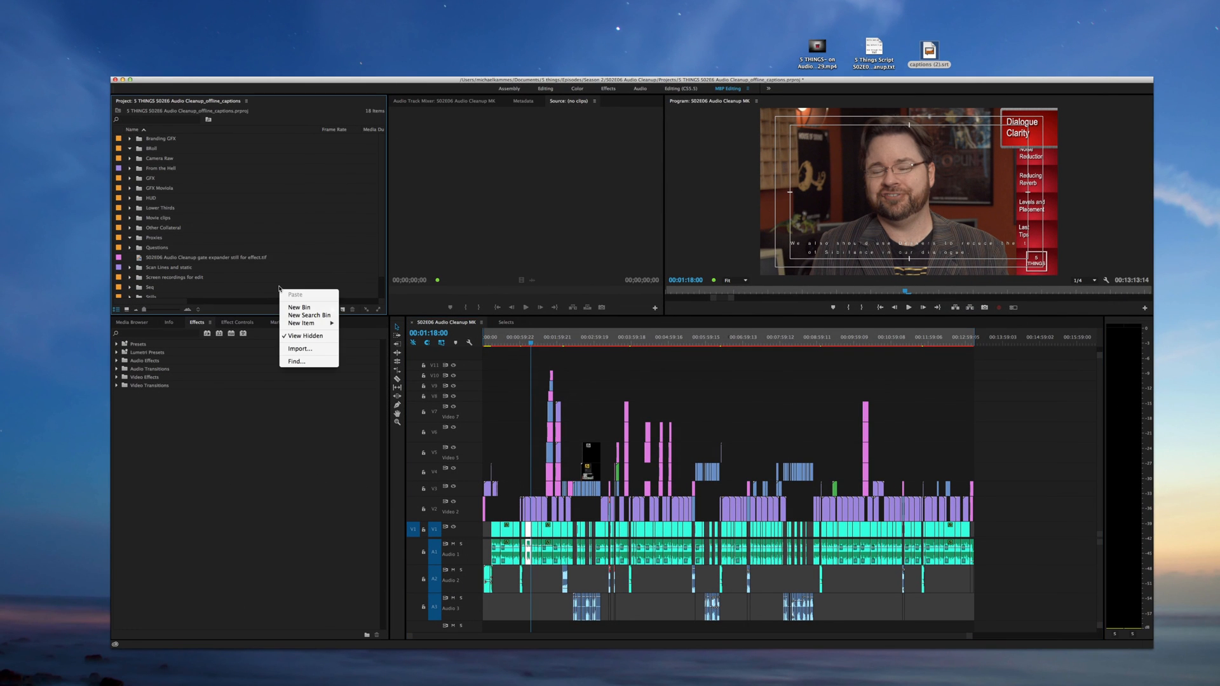
{"action": "mouse_move", "coordinate": [300, 349]}
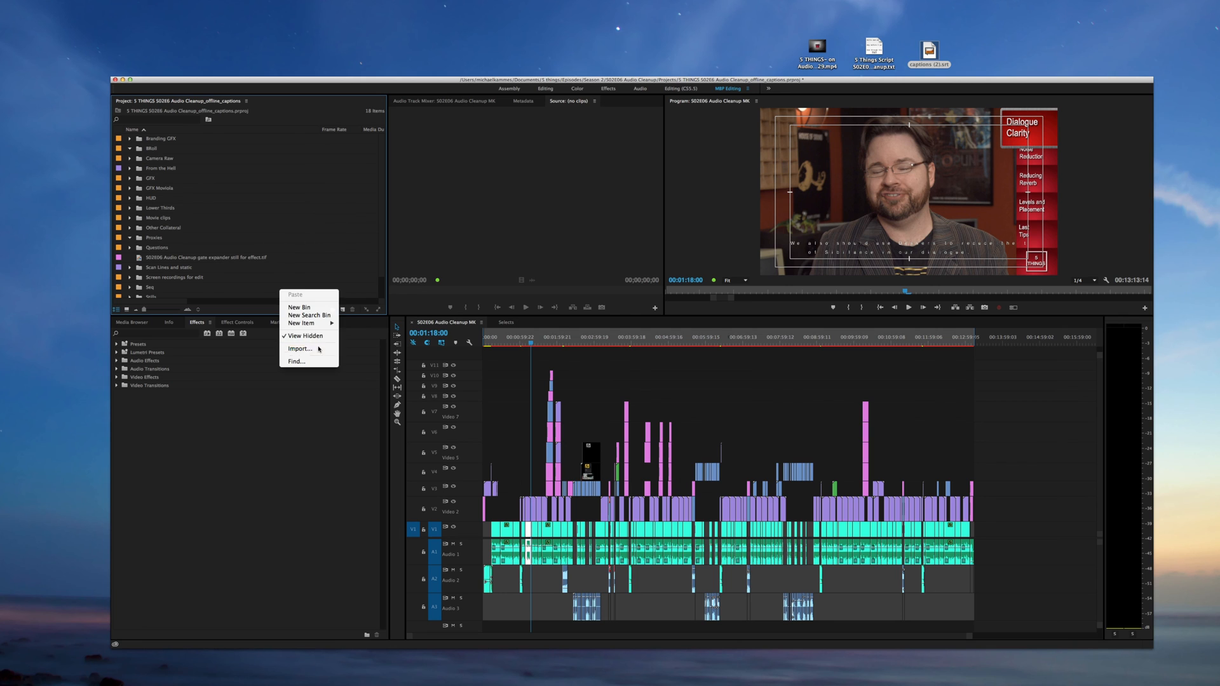
{"action": "left_click", "coordinate": [301, 348]}
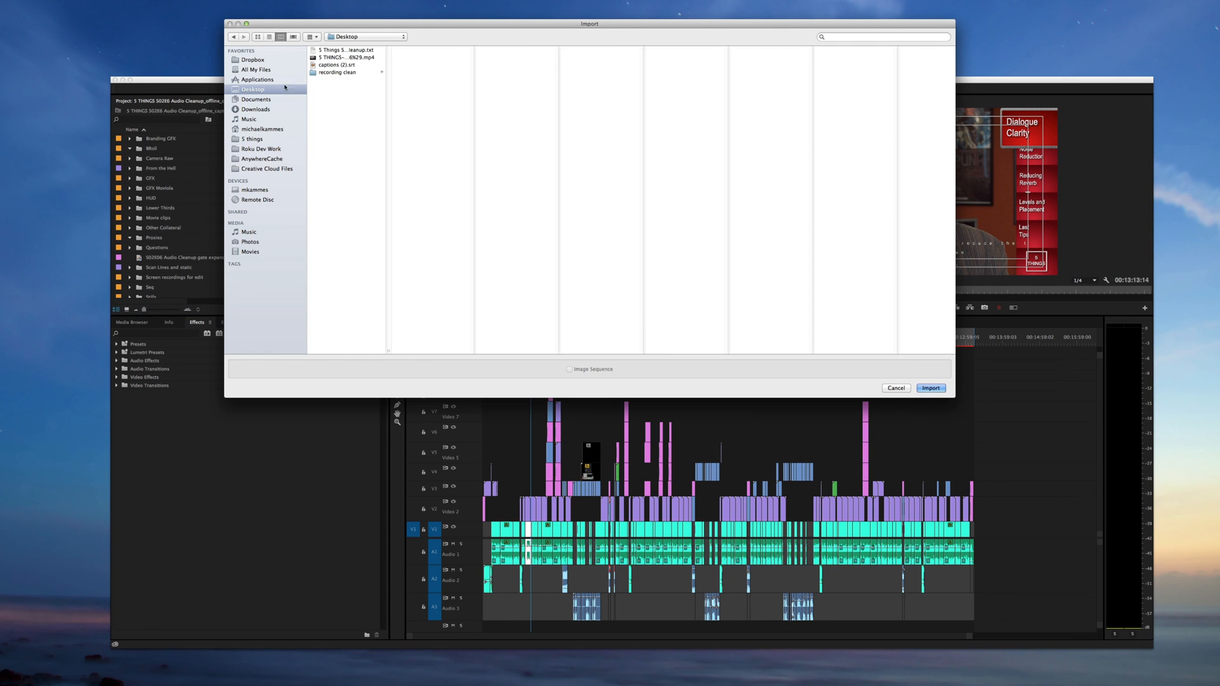
{"action": "left_click", "coordinate": [931, 388]}
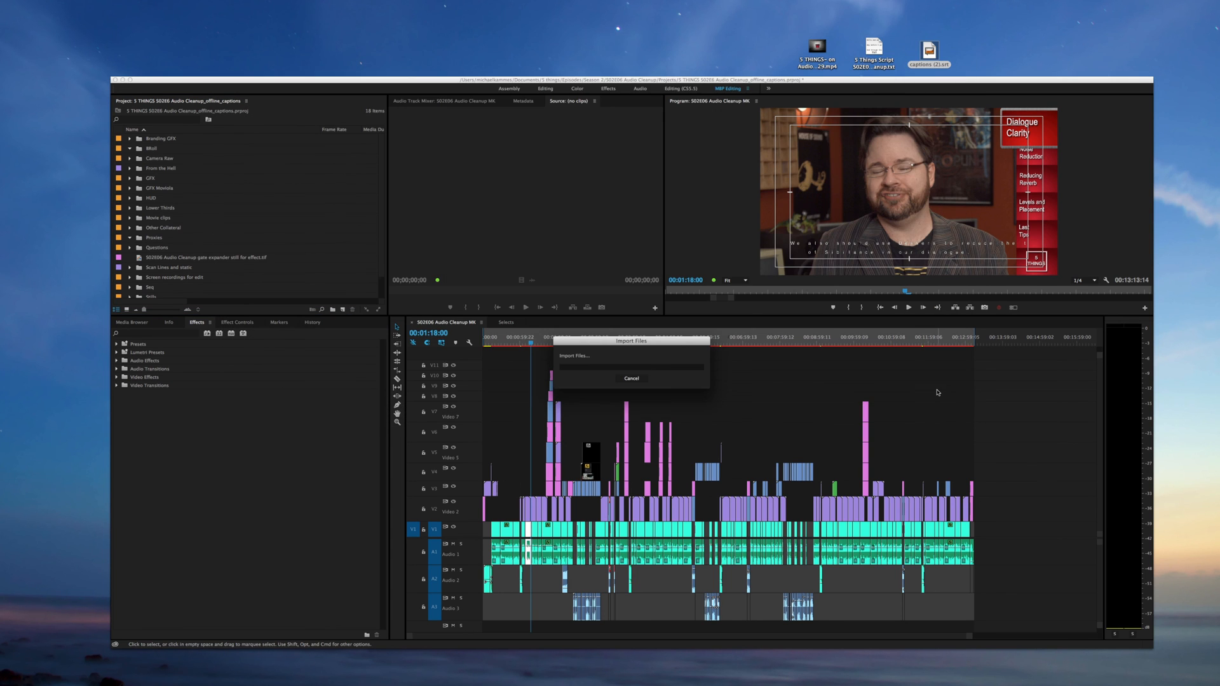
{"action": "left_click", "coordinate": [631, 379]}
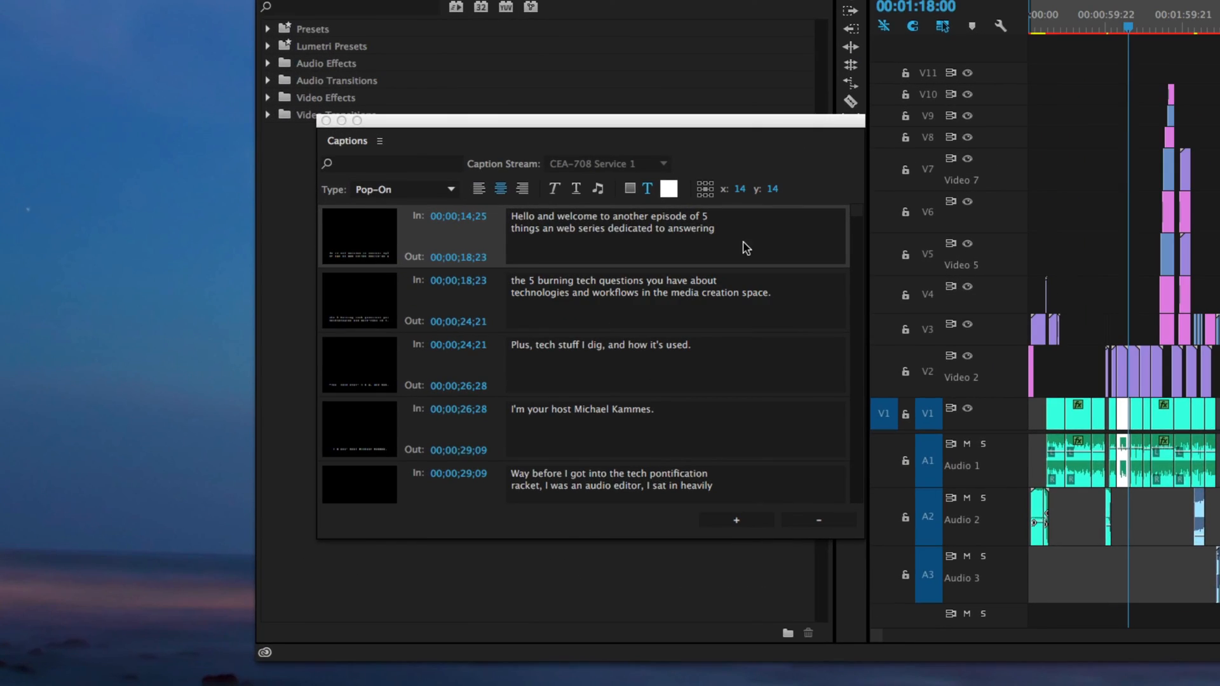
Scroll the Captions panel to review later entries timed up to about 1:09
{"action": "scroll", "scroll_direction": "down", "scroll_amount": 3}
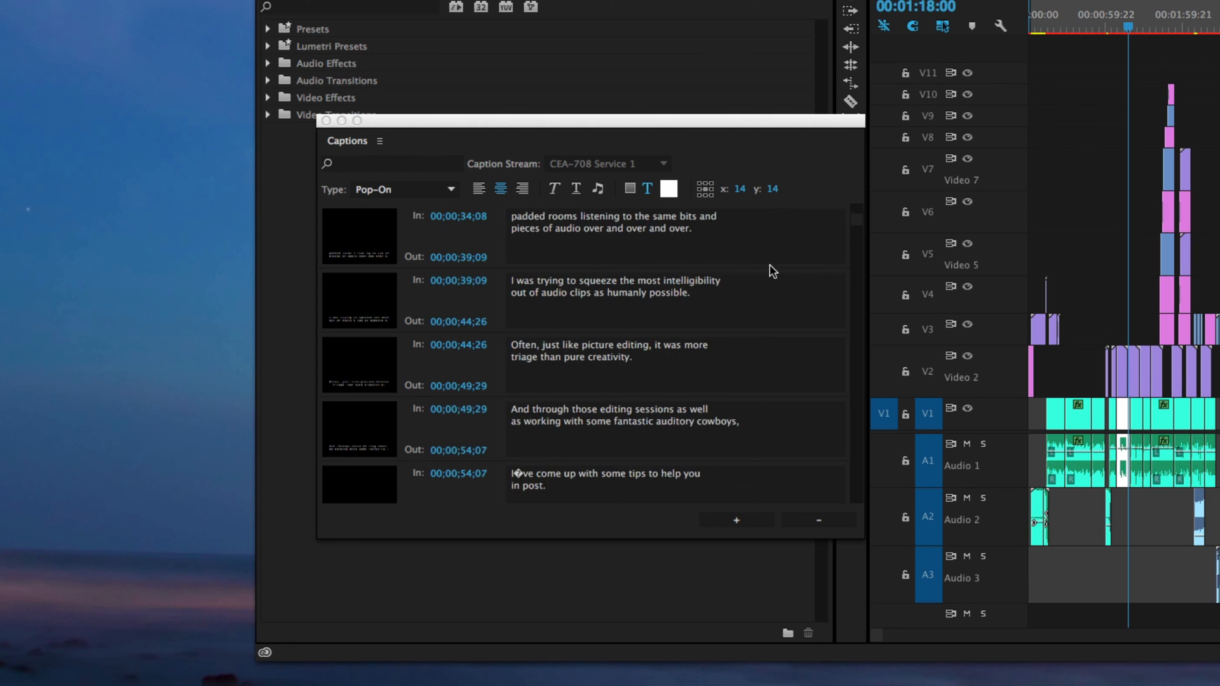
{"action": "scroll", "scroll_direction": "down", "scroll_amount": 3}
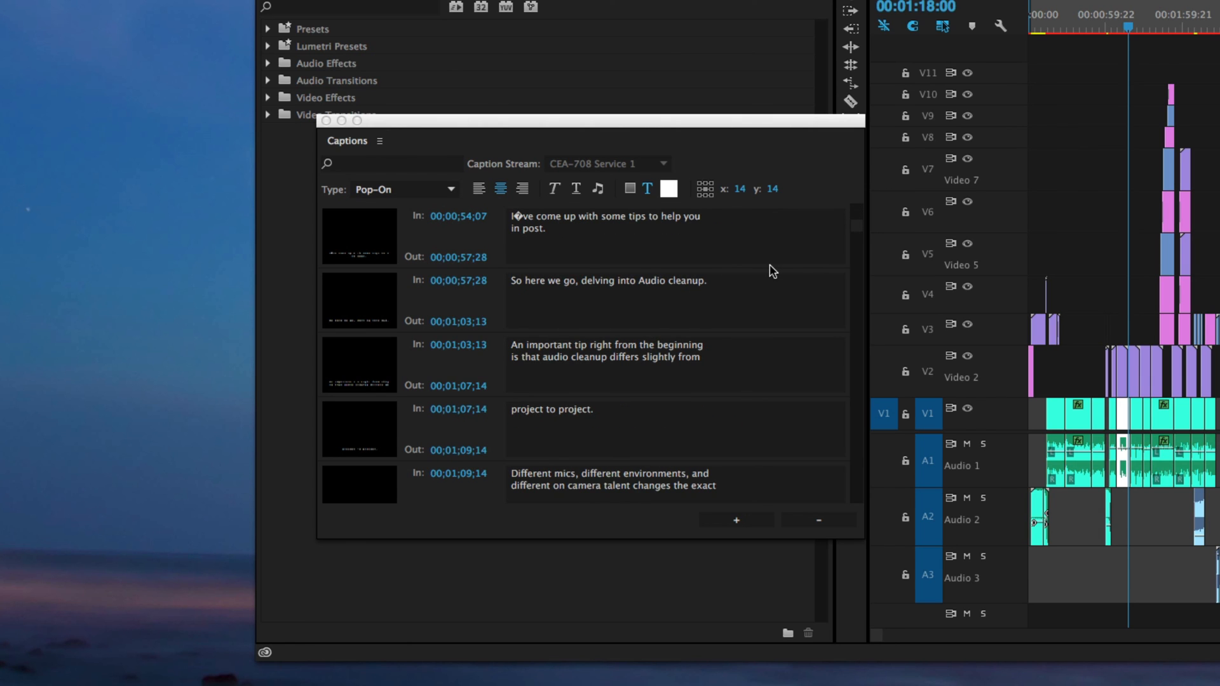